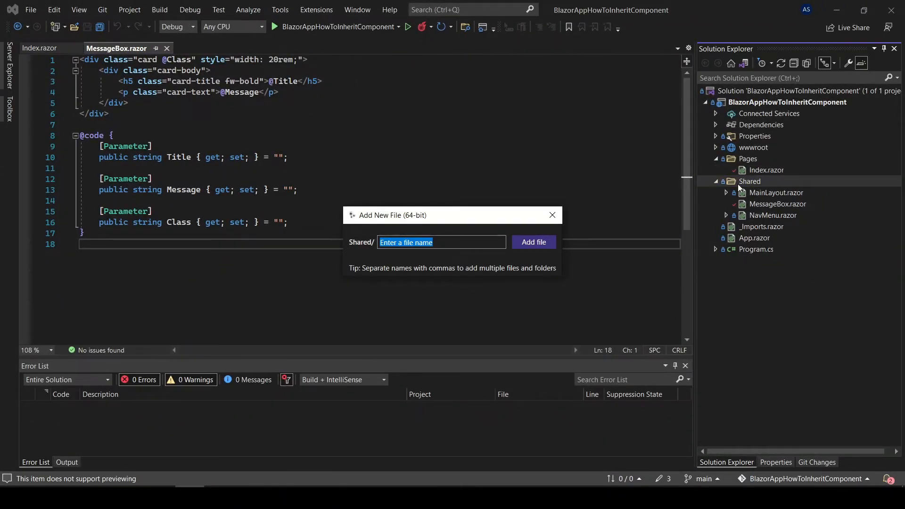
# Add a new WarningMessageBox.razor component file in the Shared folder.
pyautogui.write('WarningMessageBox.razor')
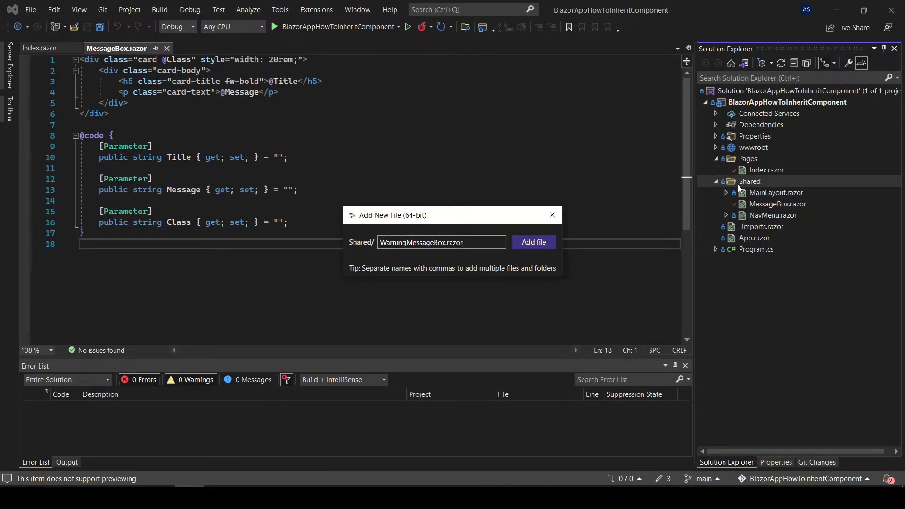
pyautogui.click(533, 242)
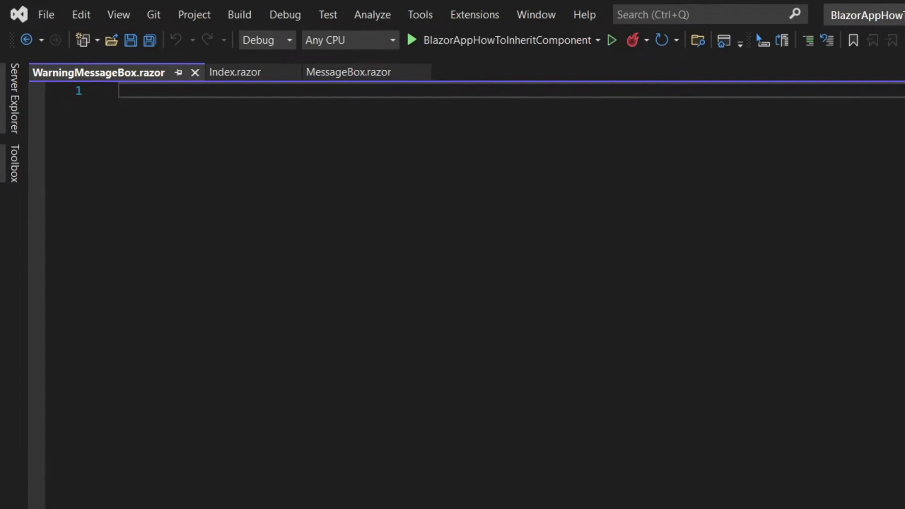
pyautogui.write('@inherits MessageBox')
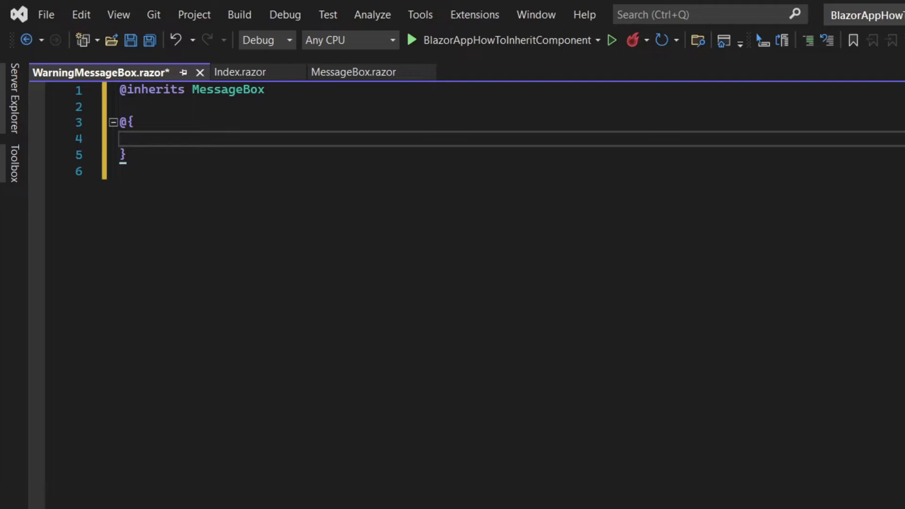
pyautogui.write('base.BuildRenderTree(__builder);')
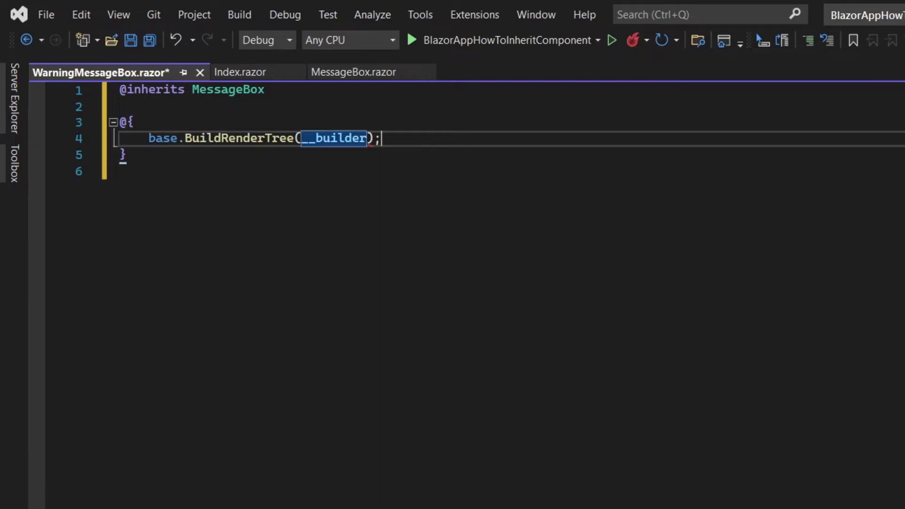
pyautogui.write('@code{')
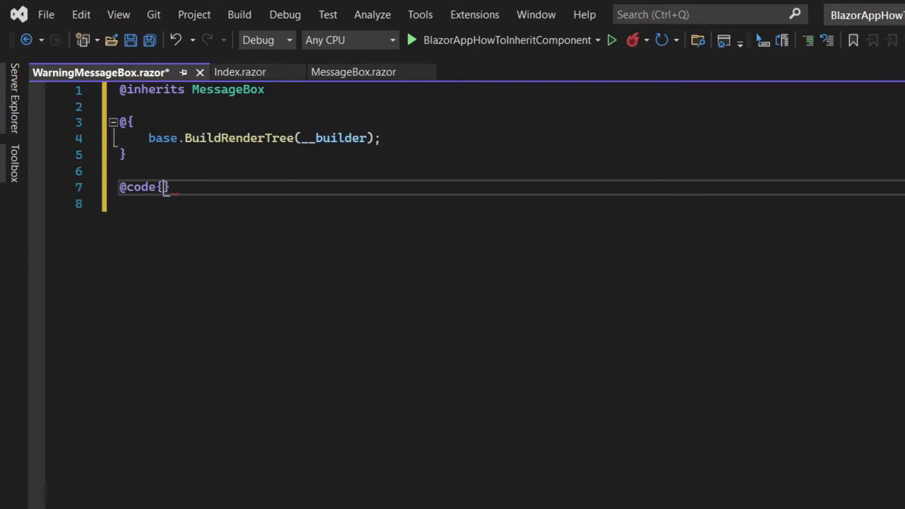
# Override OnParametersSet with a base call and a partial Class assignment.
pyautogui.write('override')
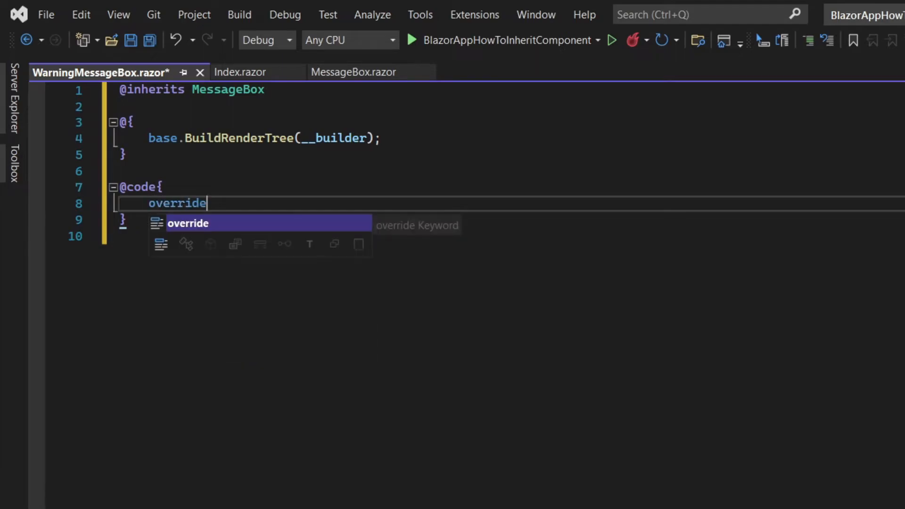
pyautogui.press('Tab')
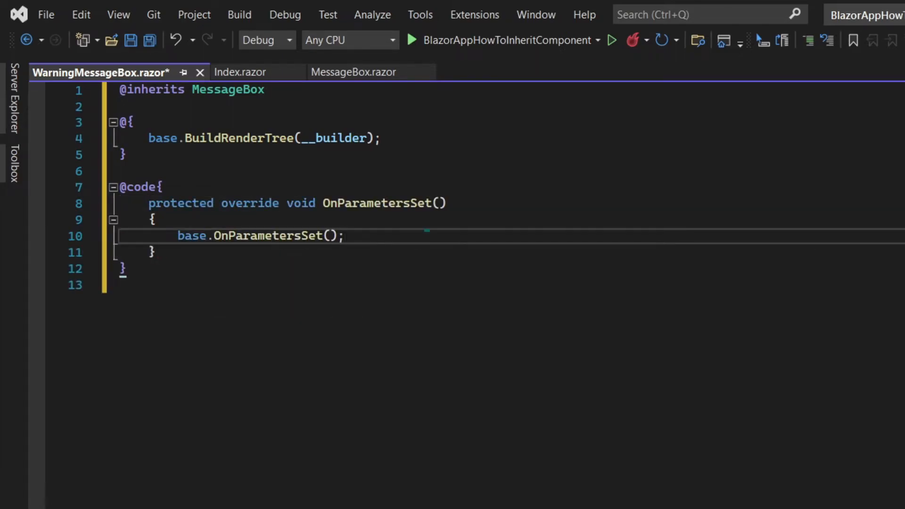
pyautogui.write('Class =')
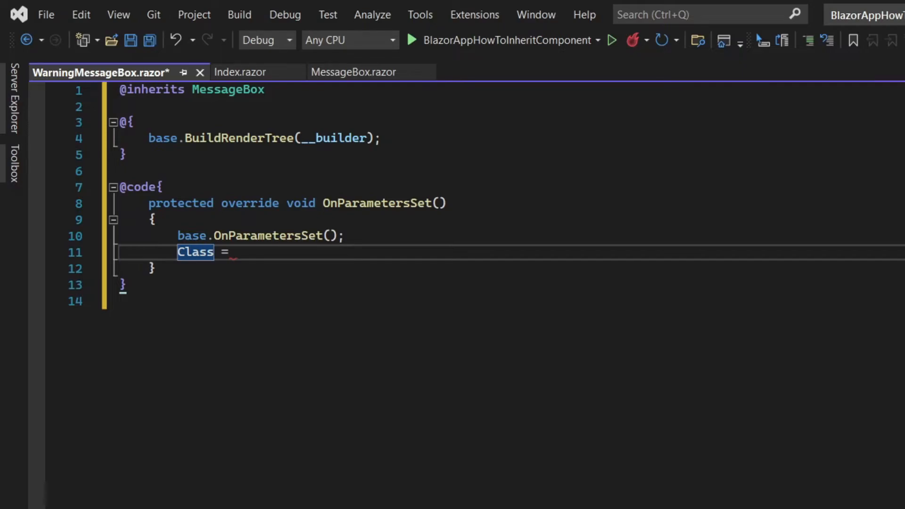
pyautogui.click(347, 72)
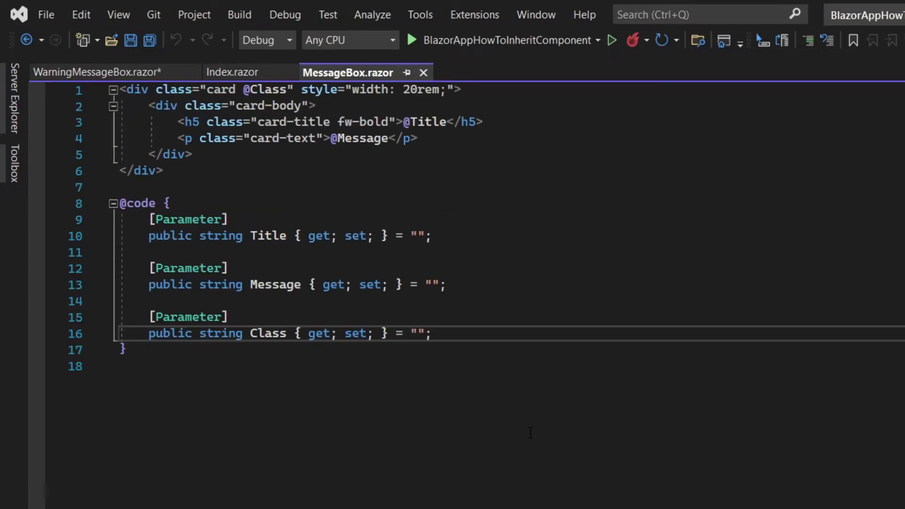
# Add protected string DefaultClass { get; set; } = "" to MessageBox, applied to the card's class.
pyautogui.write('protected string')
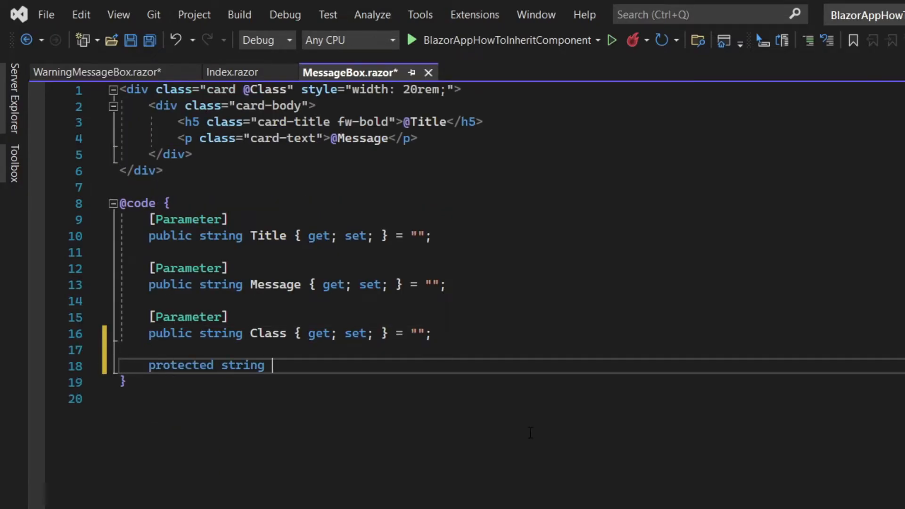
pyautogui.write('DefaultClass { get; set; } = "";')
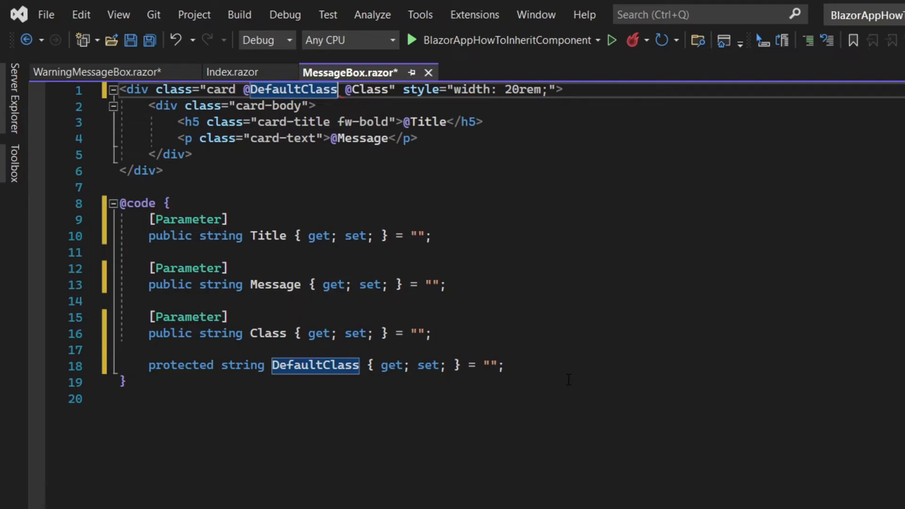
pyautogui.click(97, 72)
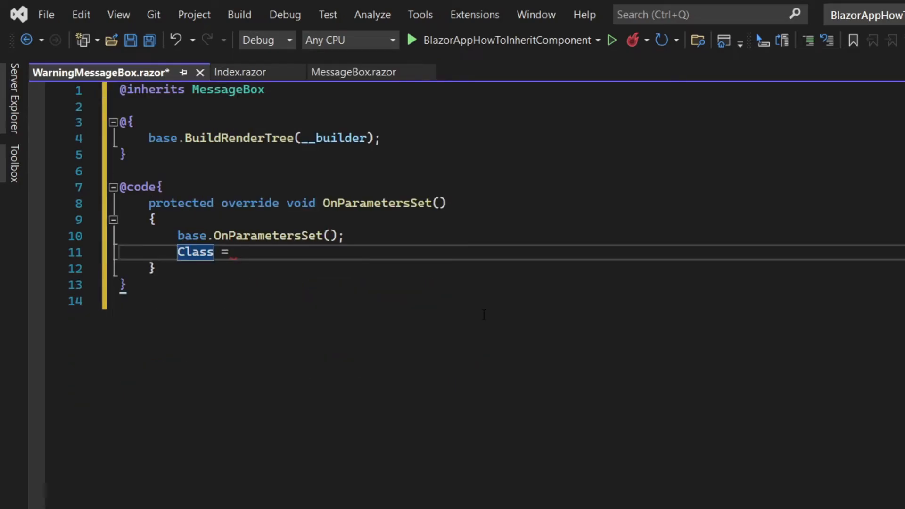
# Assign DefaultClass = "bg-danger text-white" in WarningMessageBox's OnParametersSet.
pyautogui.write('DefaultClass')
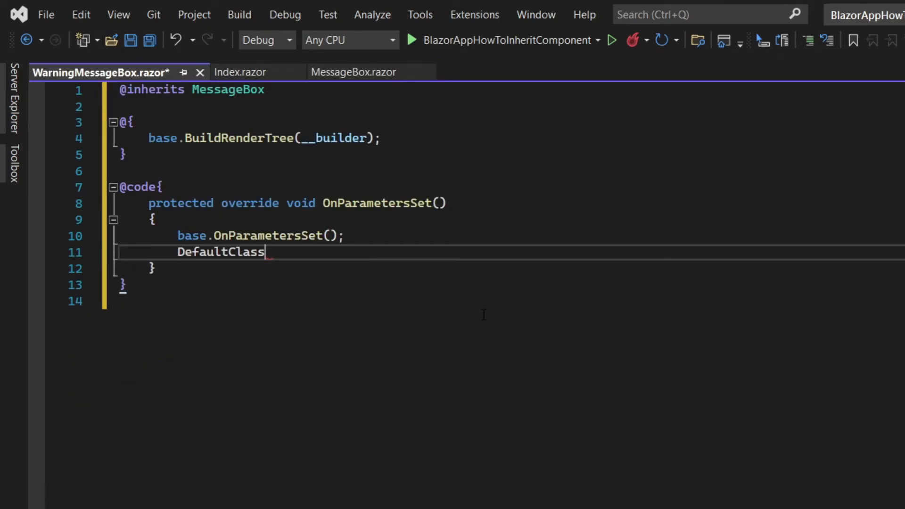
pyautogui.write('= "";')
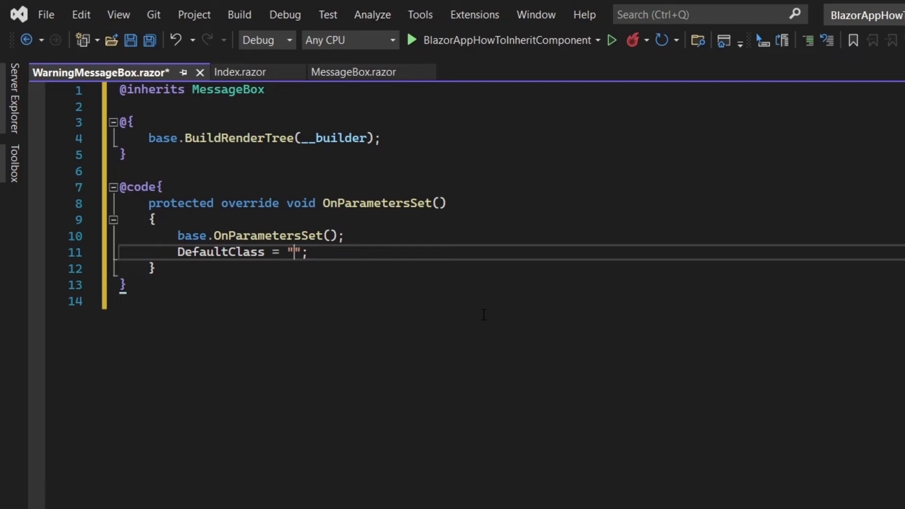
pyautogui.write('bg-danger text-white')
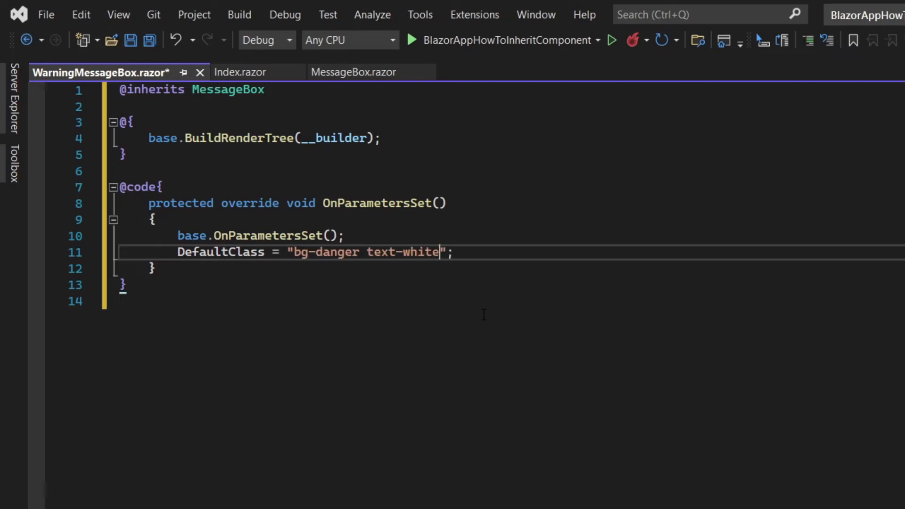
pyautogui.click(229, 71)
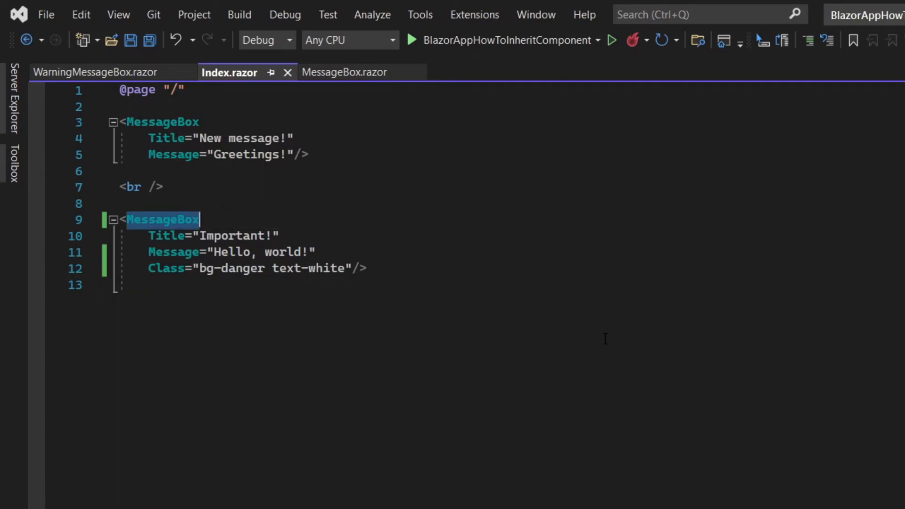
# Use WarningMessageBox without a Class attribute for the Important! message, save, and run the app.
pyautogui.write('WarningMessageBox')
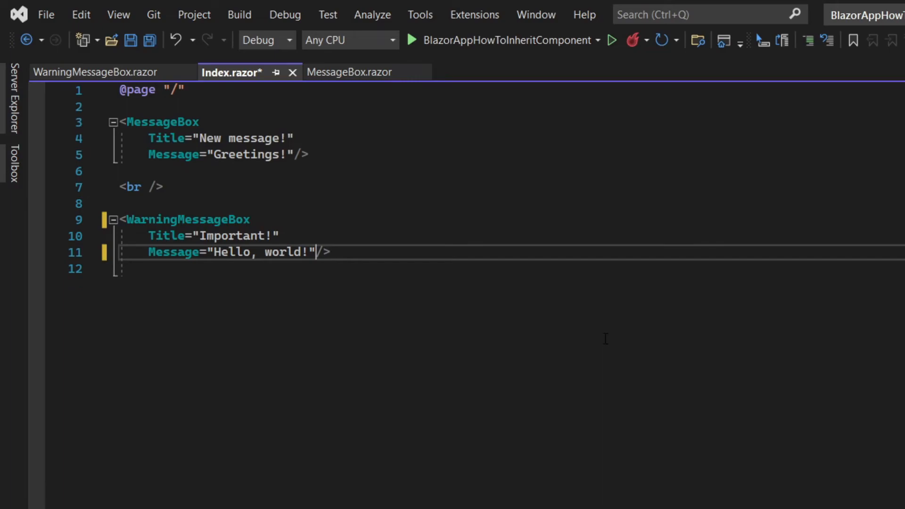
pyautogui.press('Backspace')
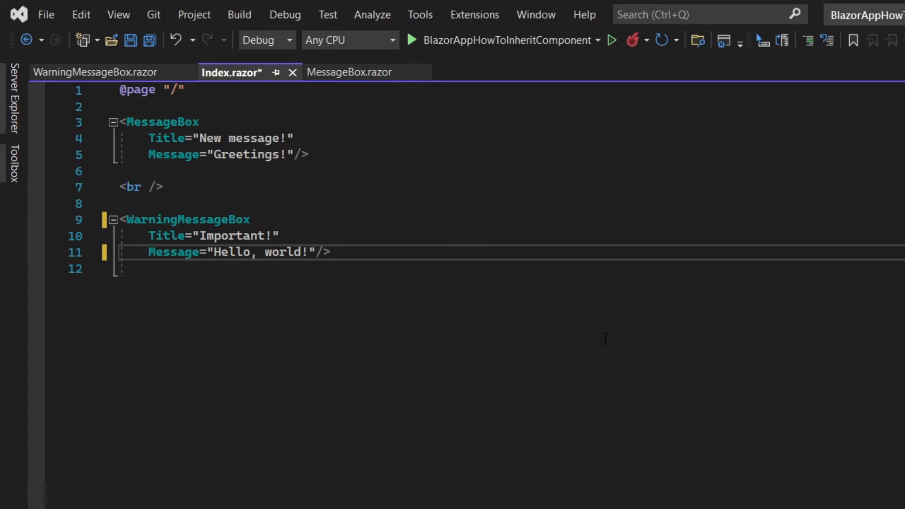
pyautogui.press('ctrl+s')
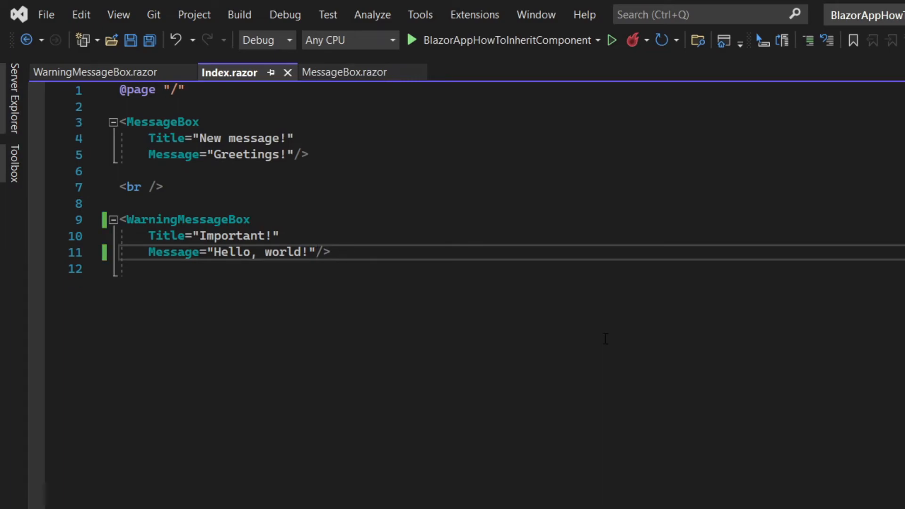
pyautogui.click(411, 39)
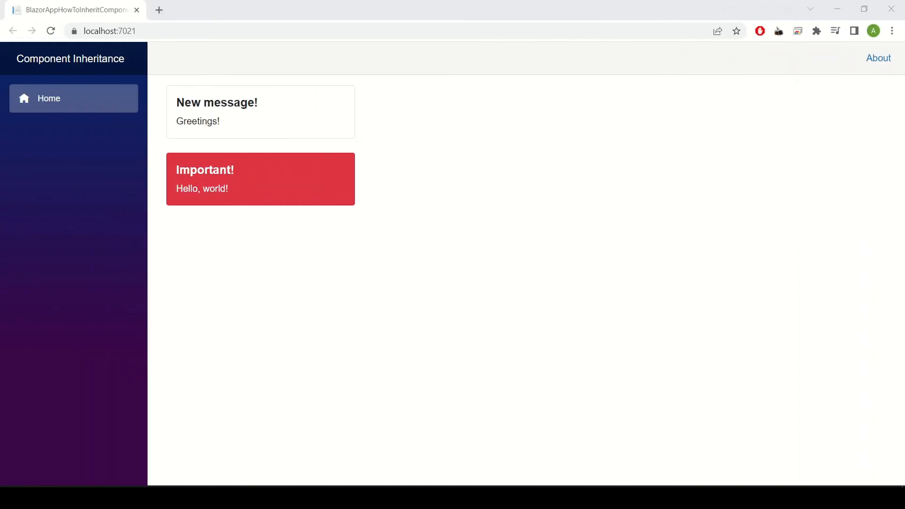